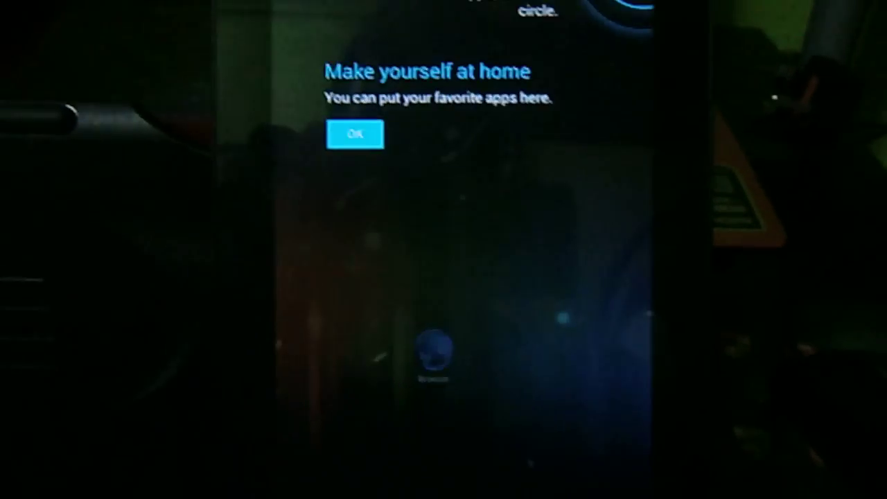
# - Dismiss the 'Make yourself at home' welcome tip on the home screen
pyautogui.click(355, 133)
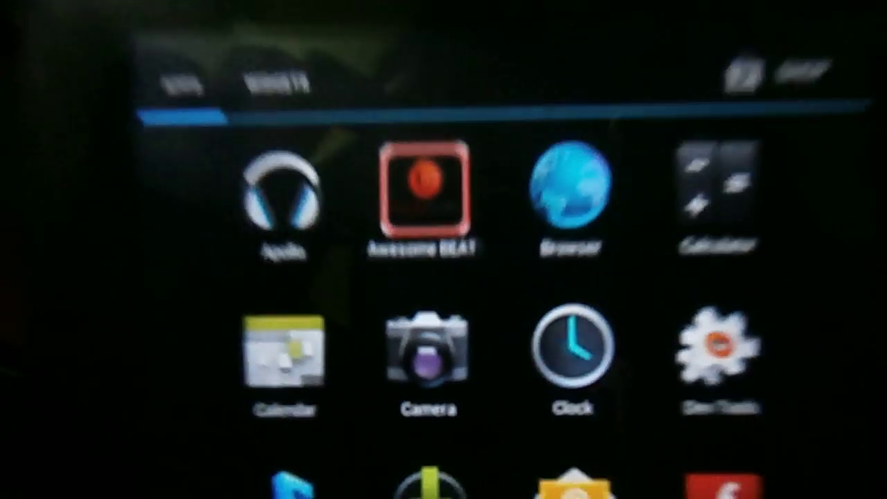
# - Launch Awesome BEATS from the app drawer to show its speaker settings
pyautogui.click(422, 194)
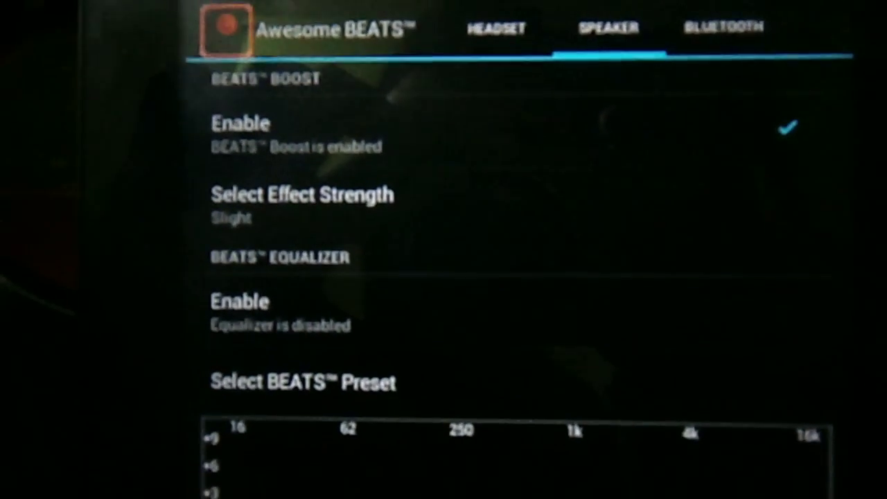
pyautogui.scroll(-3)
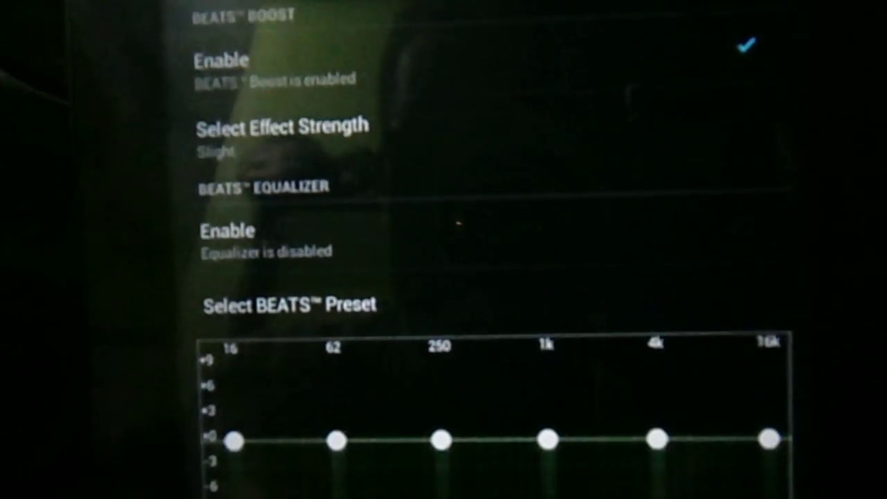
pyautogui.scroll(-3)
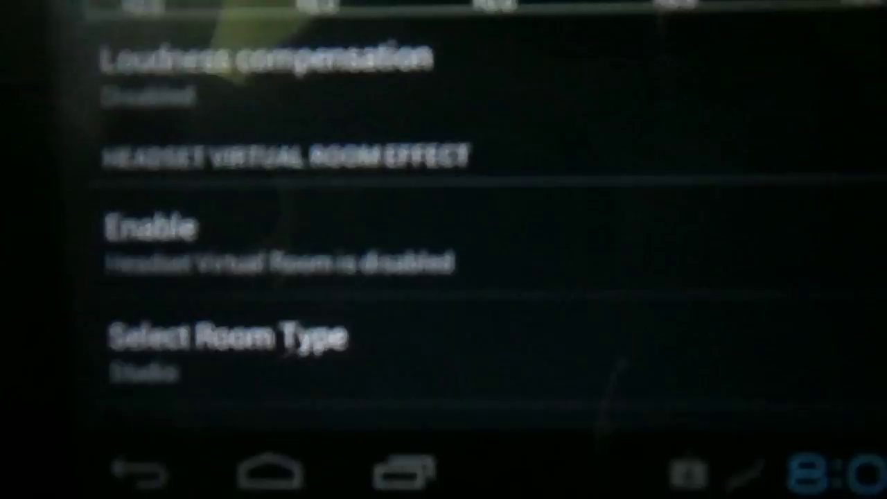